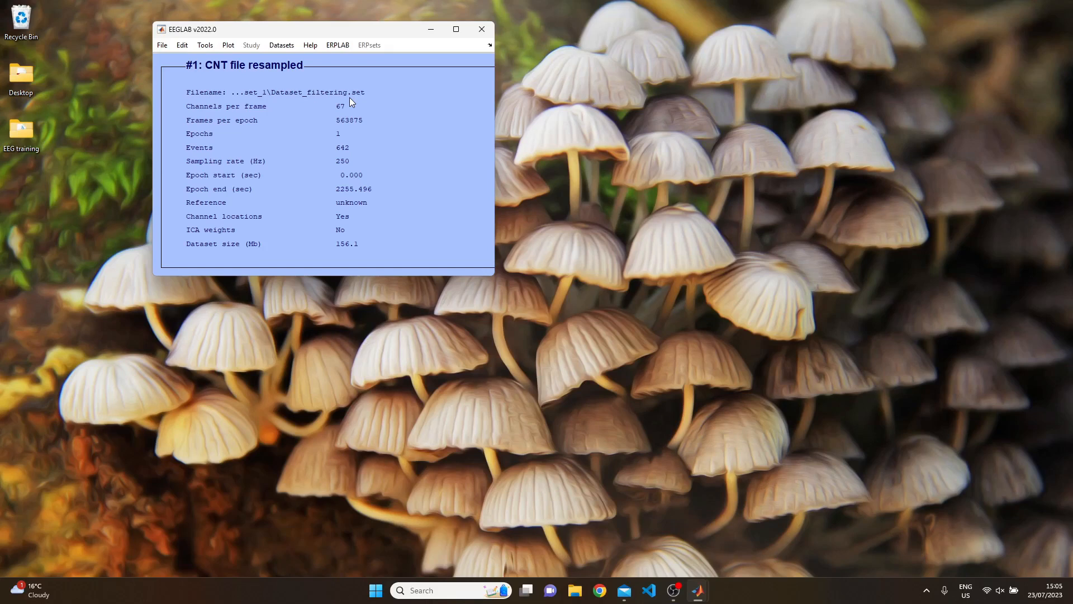
mouse_move(334, 108)
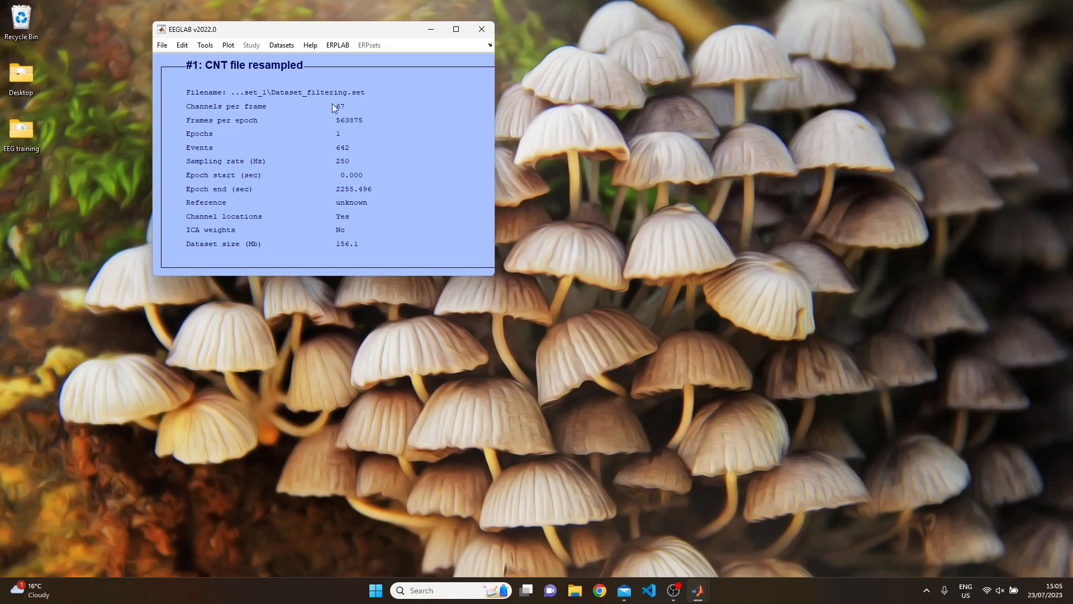
Step: Bring up ERPLAB's Filters for EEG data window for the loaded continuous dataset
click(162, 45)
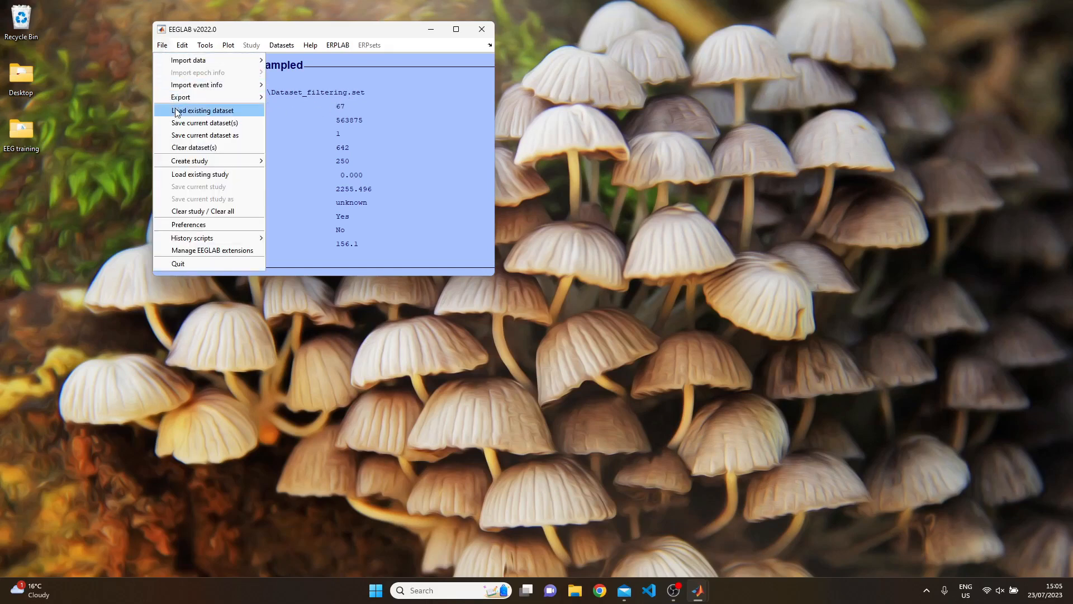
mouse_move(206, 123)
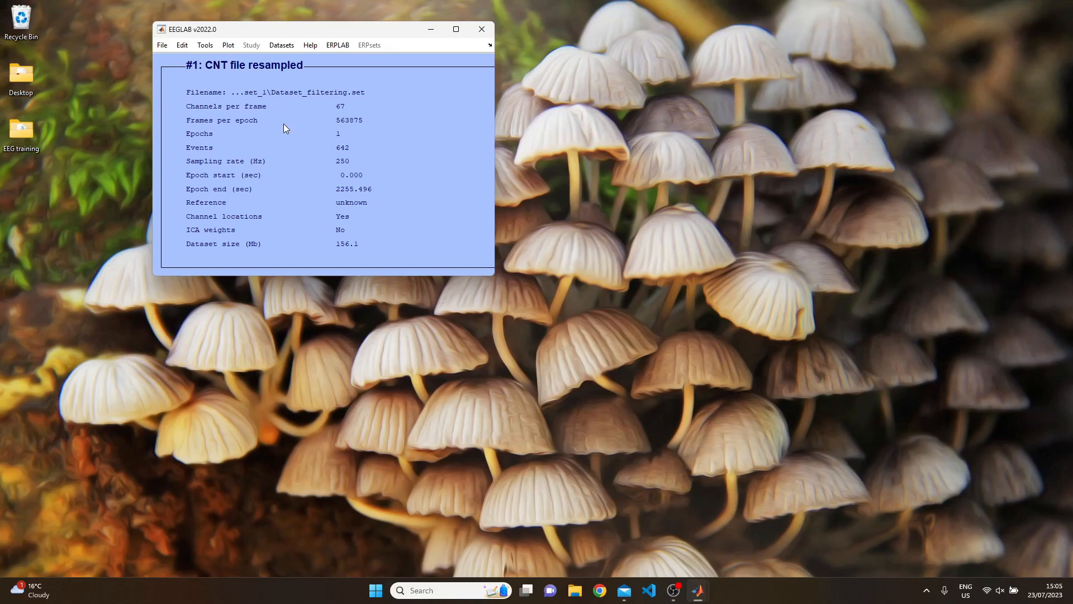
mouse_move(323, 99)
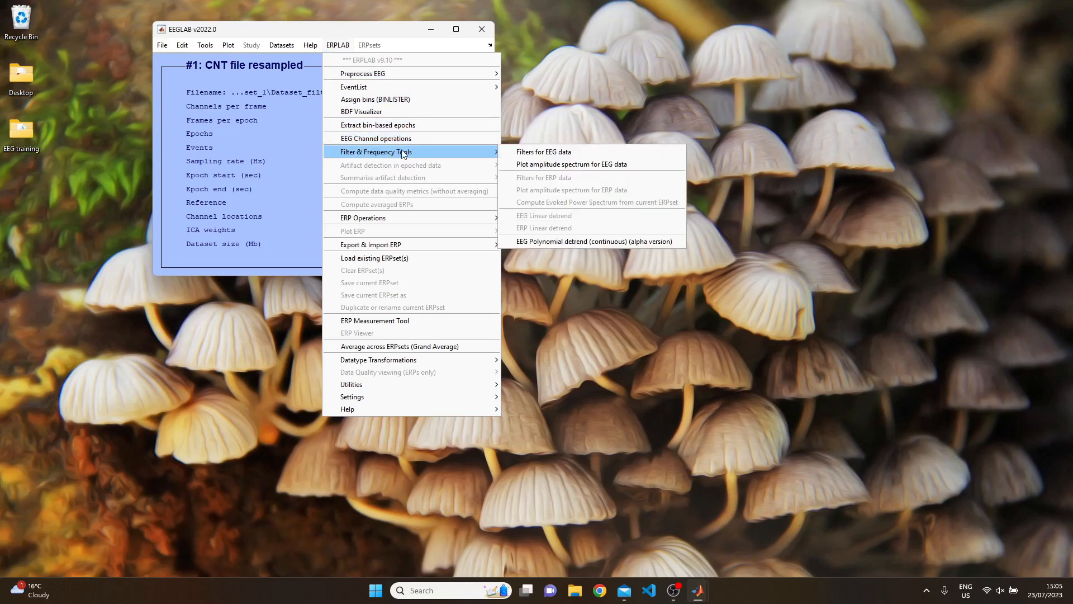
click(515, 157)
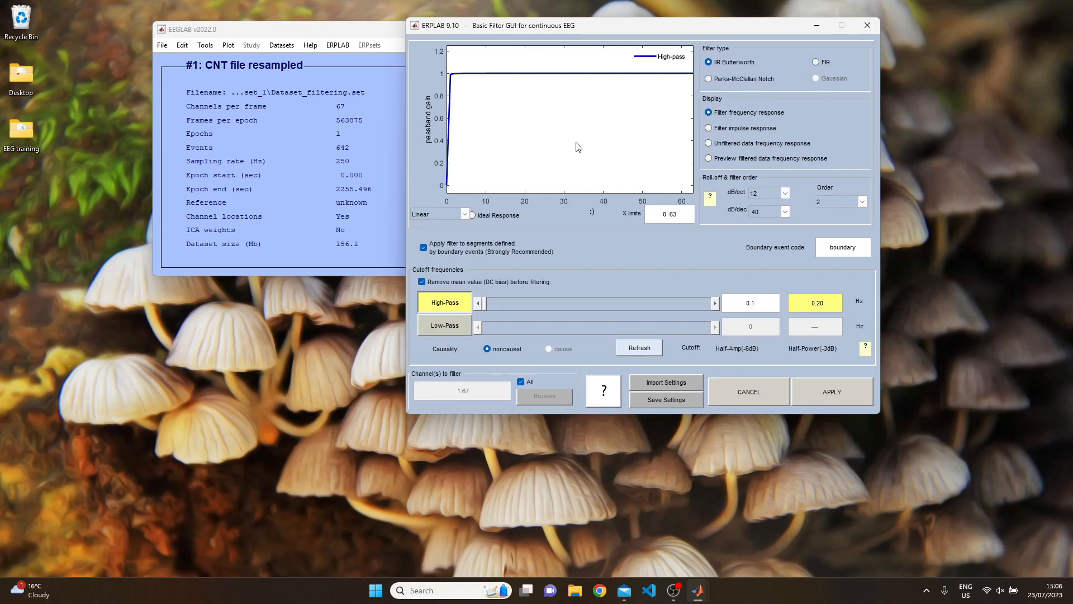
mouse_move(714, 61)
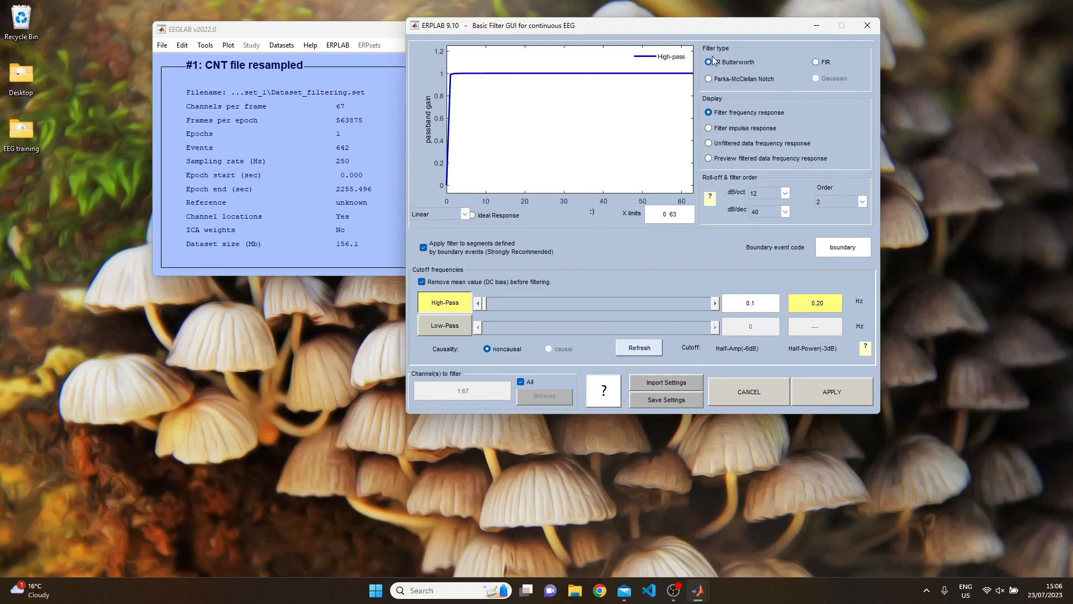
click(709, 62)
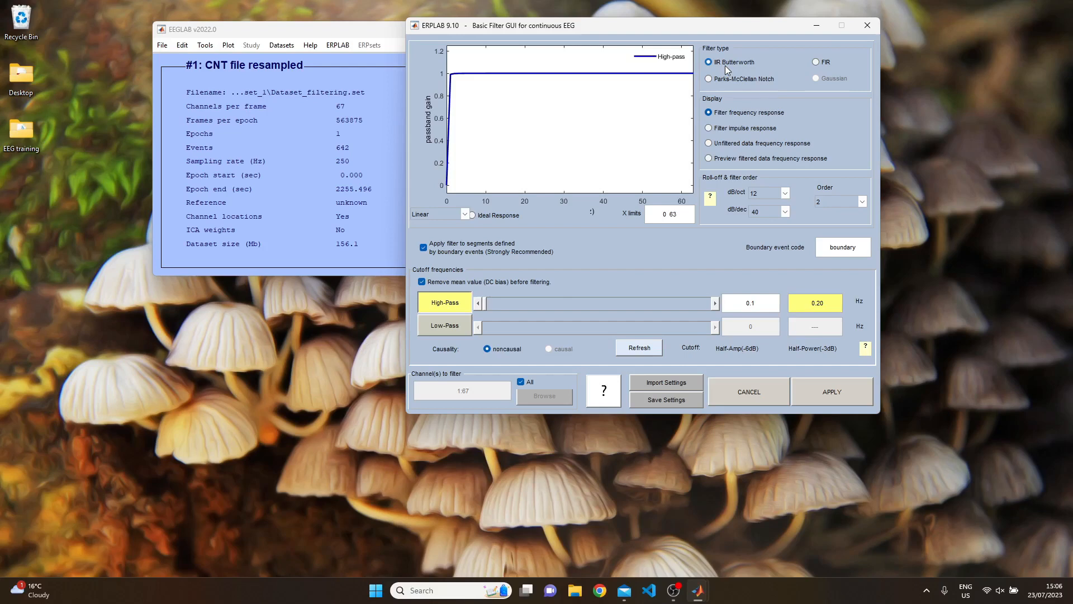
mouse_move(710, 71)
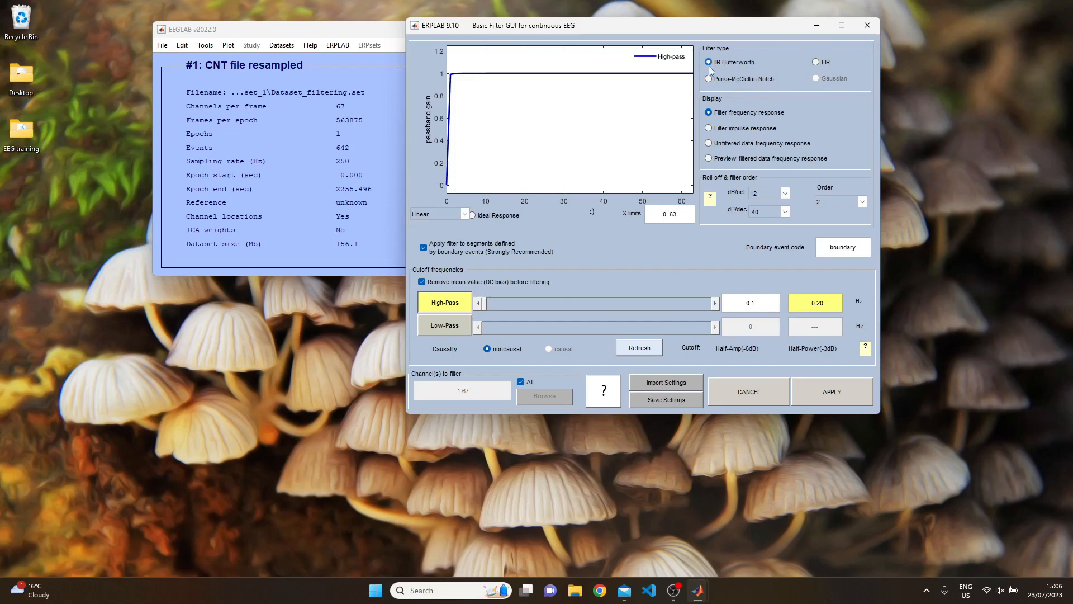
mouse_move(747, 75)
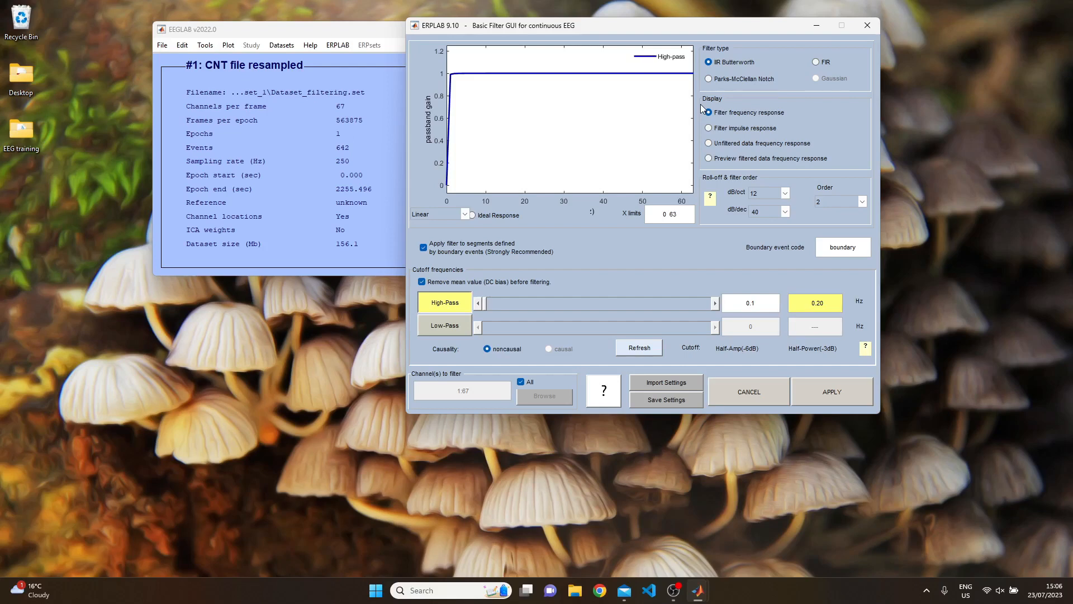
mouse_move(702, 110)
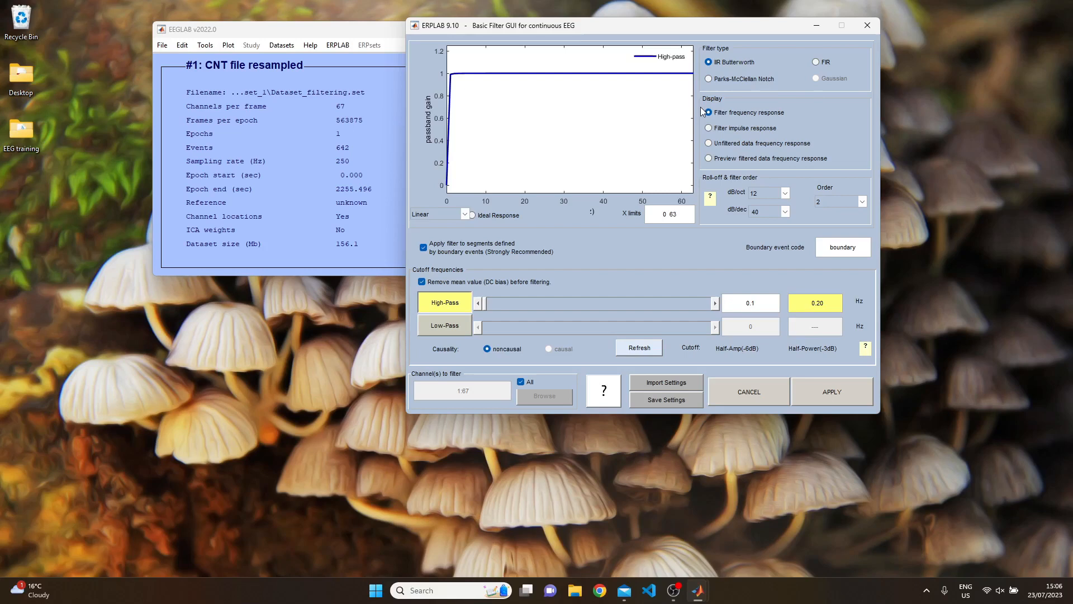
click(708, 111)
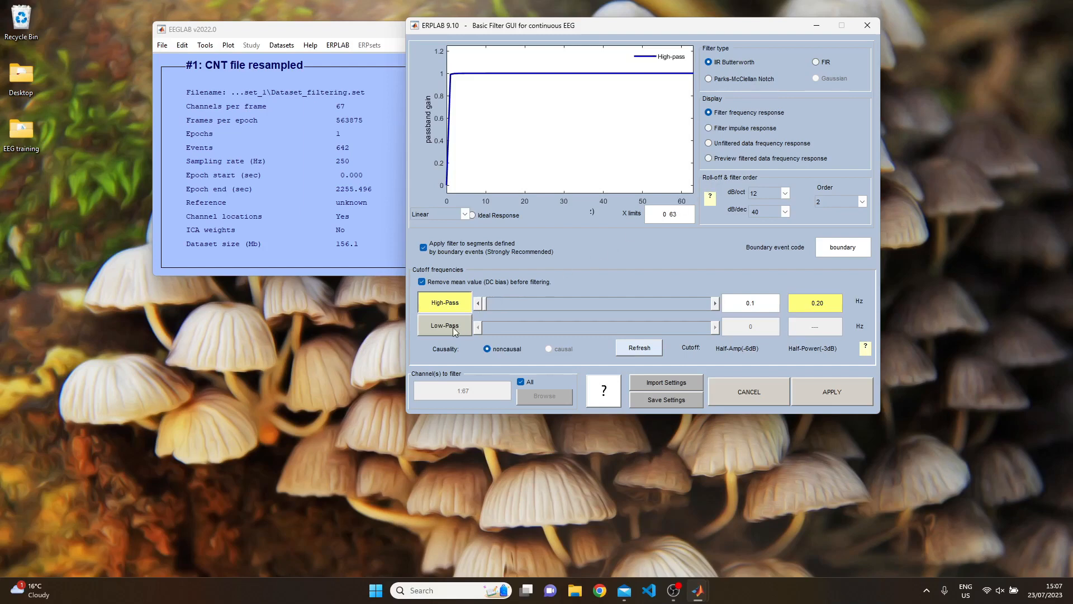
Step: Switch the filter to a 30 Hz low-pass only by enabling low-pass and disabling high-pass
click(443, 325)
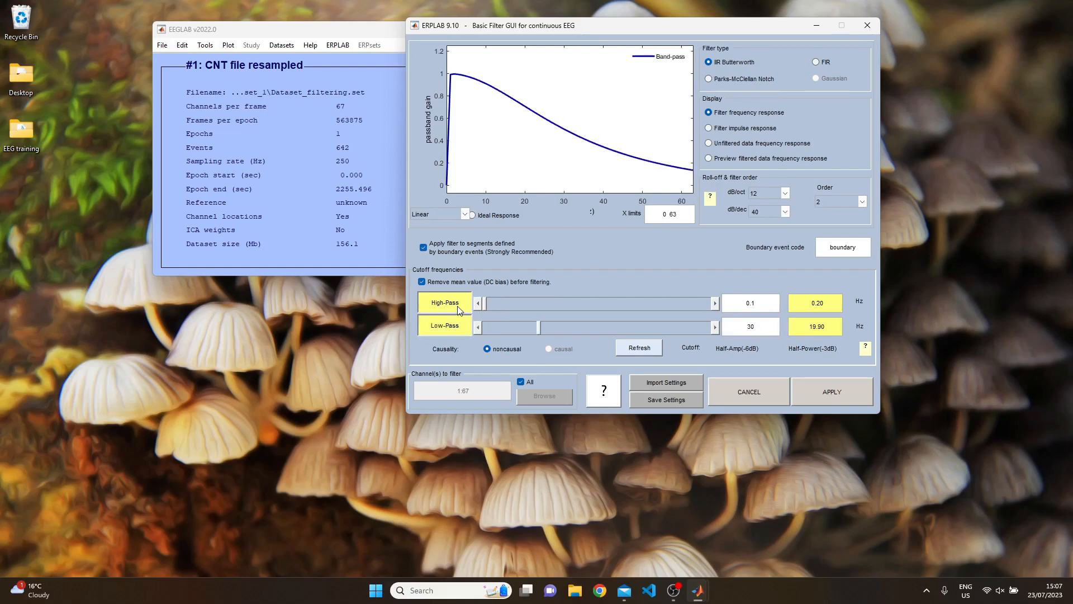
click(444, 302)
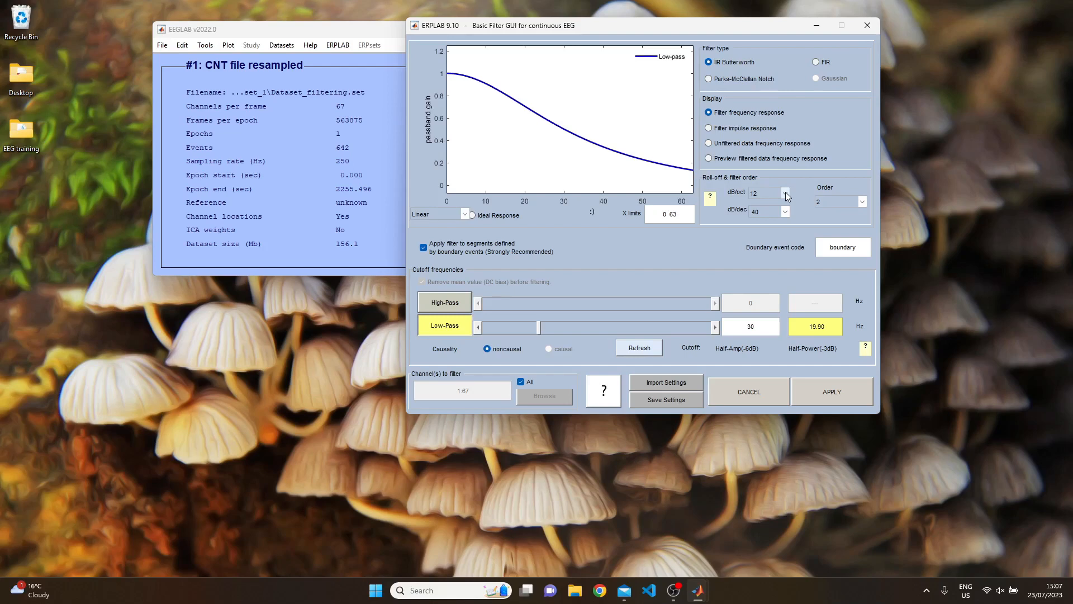
Step: Try roll-offs of 24 and 48 dB/oct, then return to 12 dB/oct (order 2)
click(786, 190)
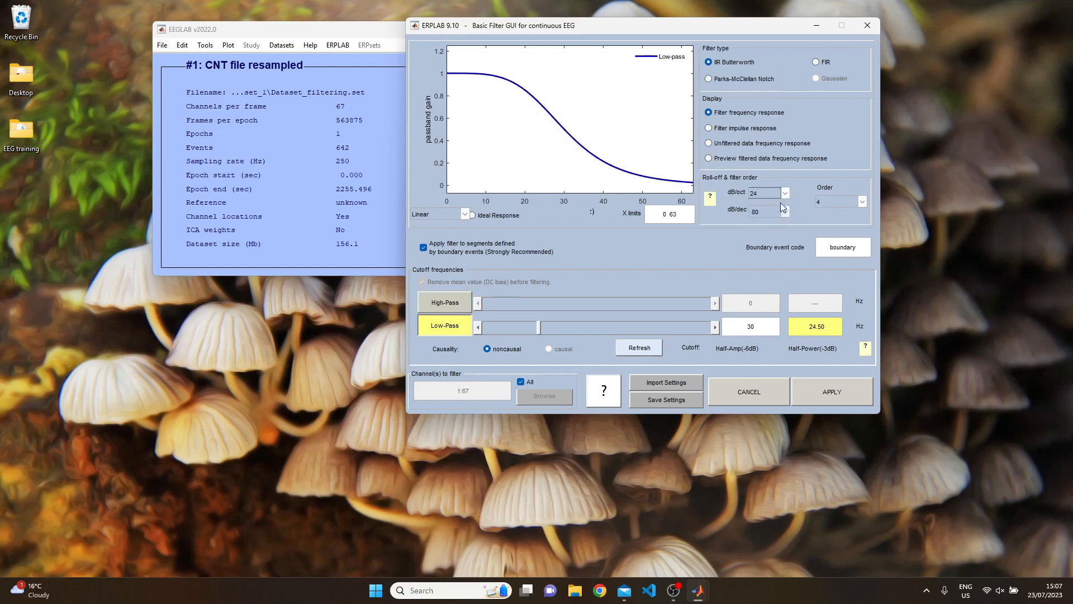
click(784, 192)
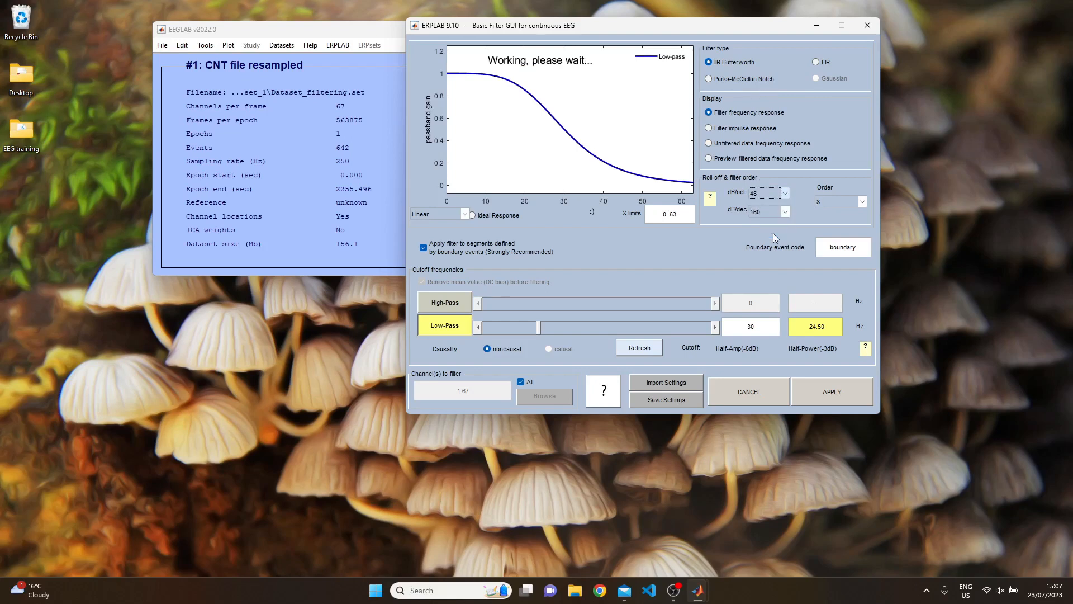
click(638, 347)
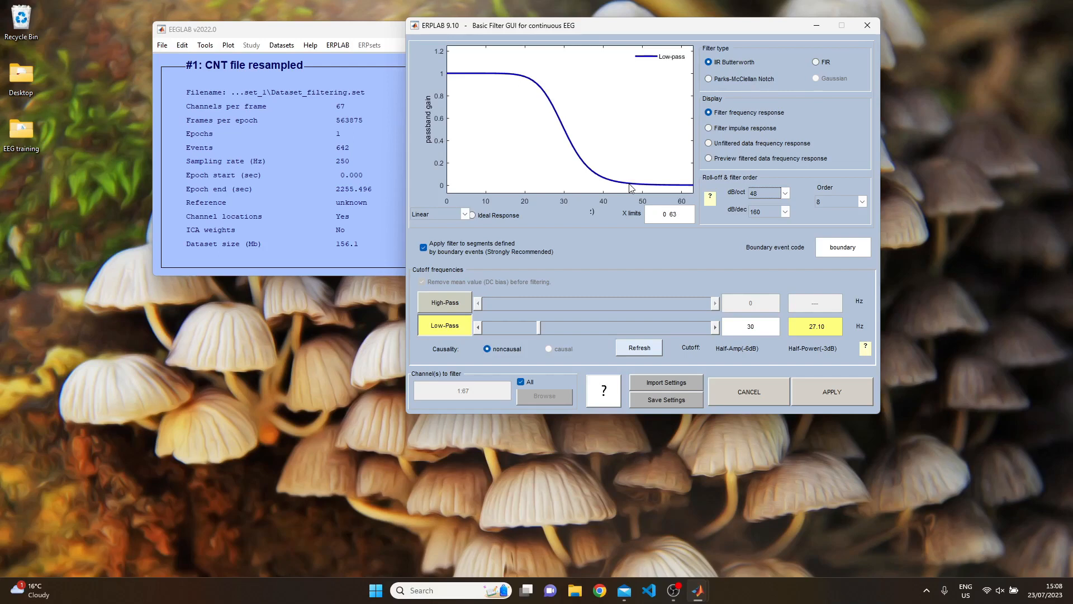
click(785, 192)
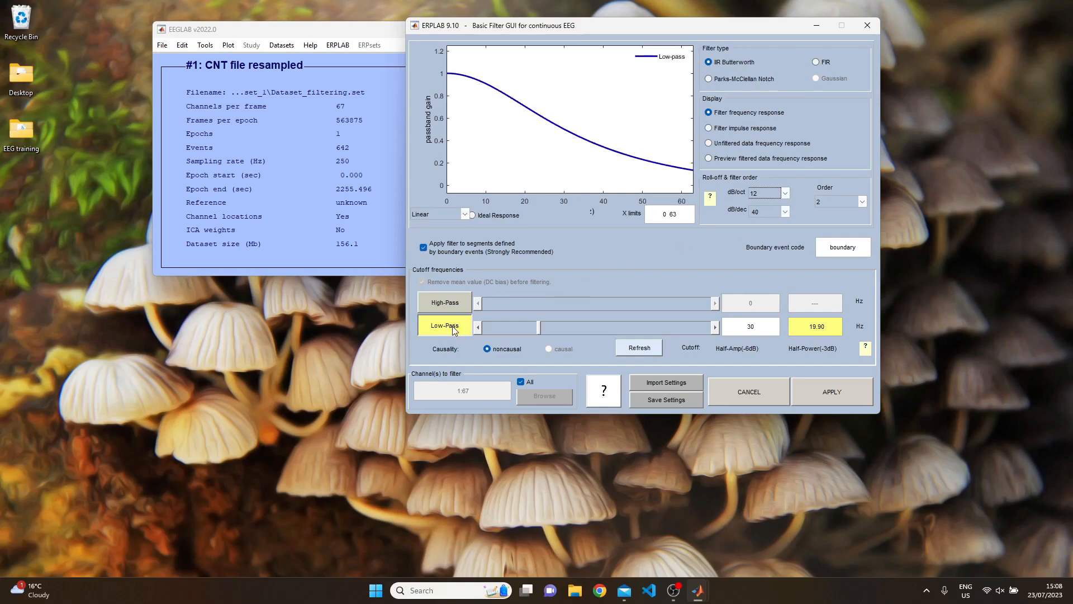
Step: Return to high-pass only, trying cutoffs 0.0 and 0.05 before leaving 0.1 Hz
click(444, 302)
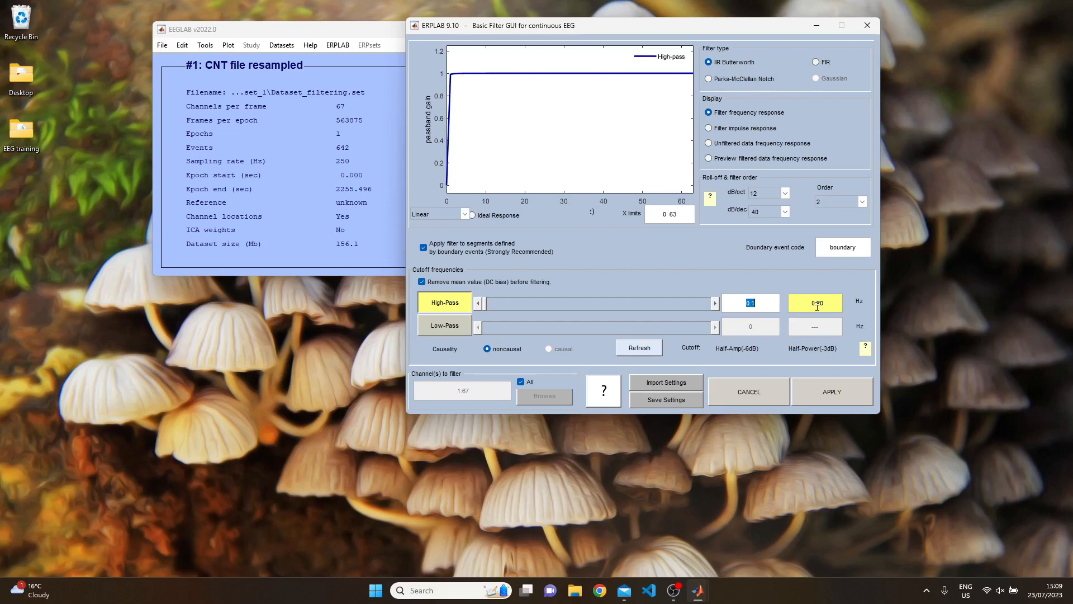
text(0.0)
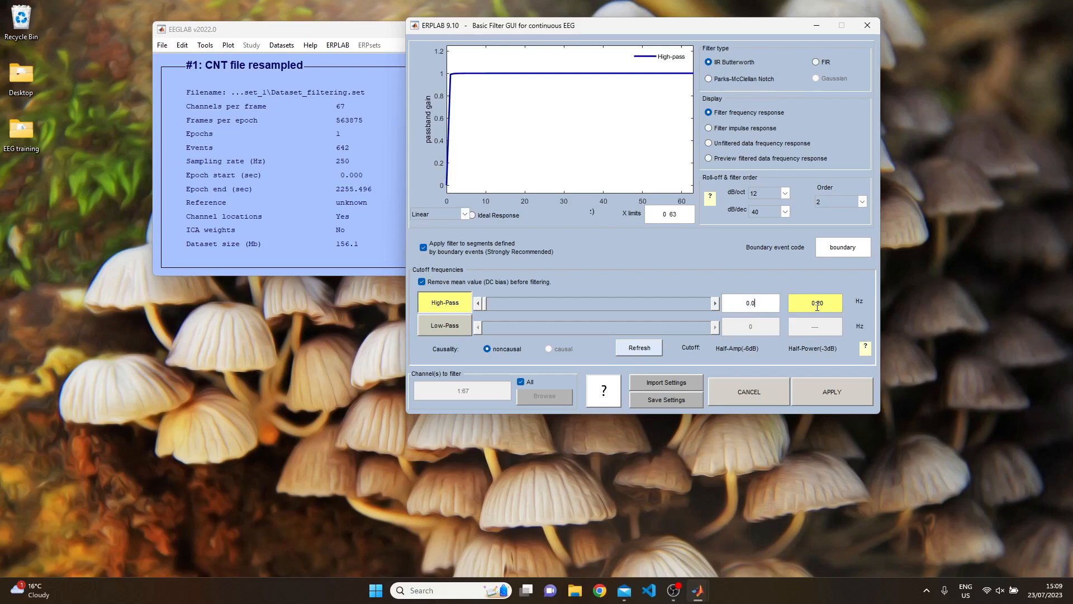
text(0.05)
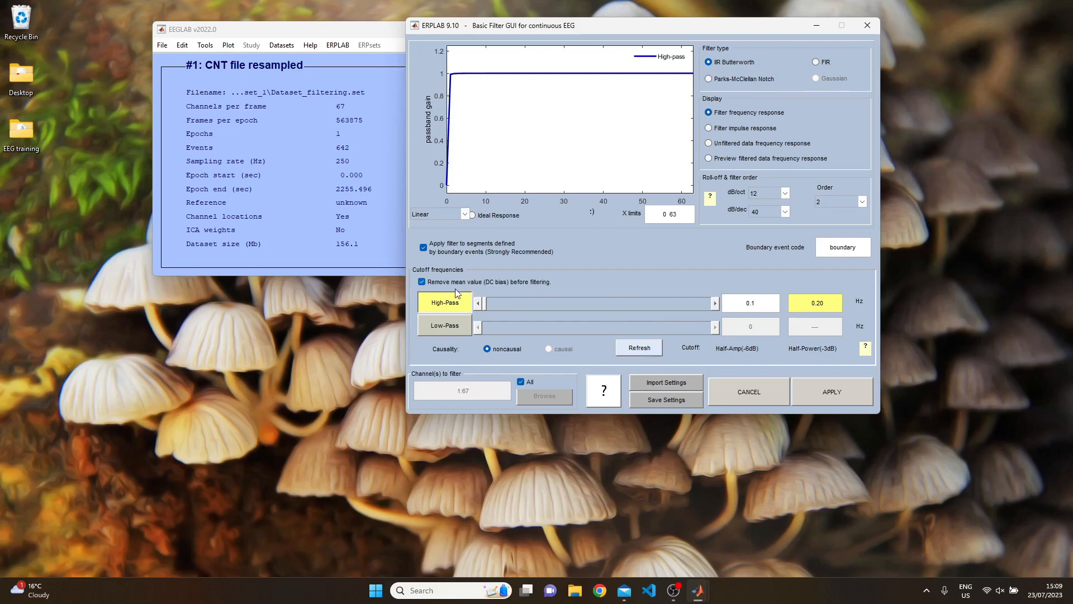
click(750, 302)
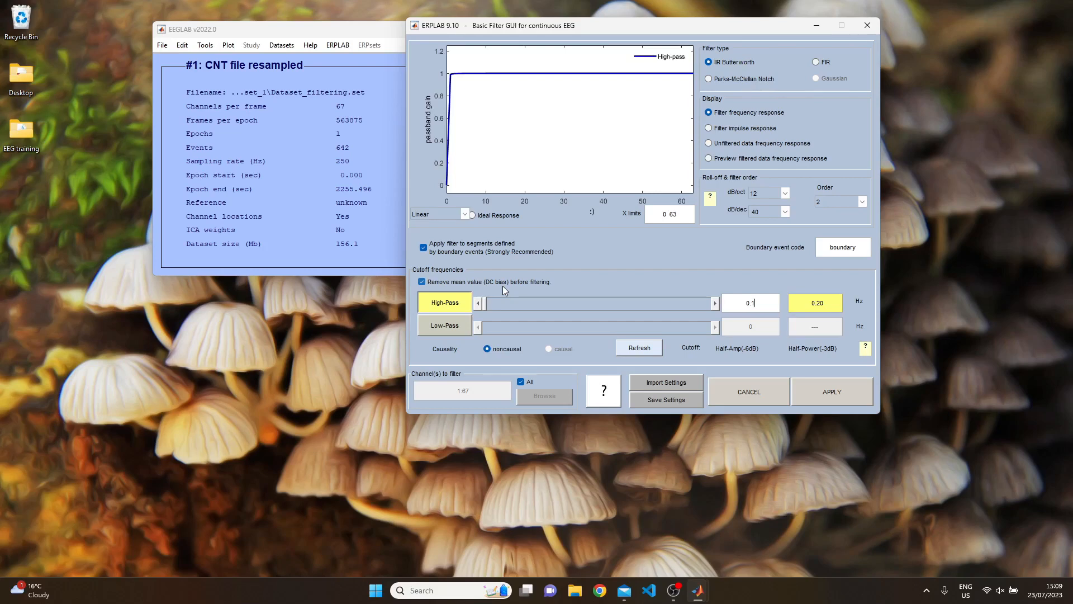
mouse_move(727, 409)
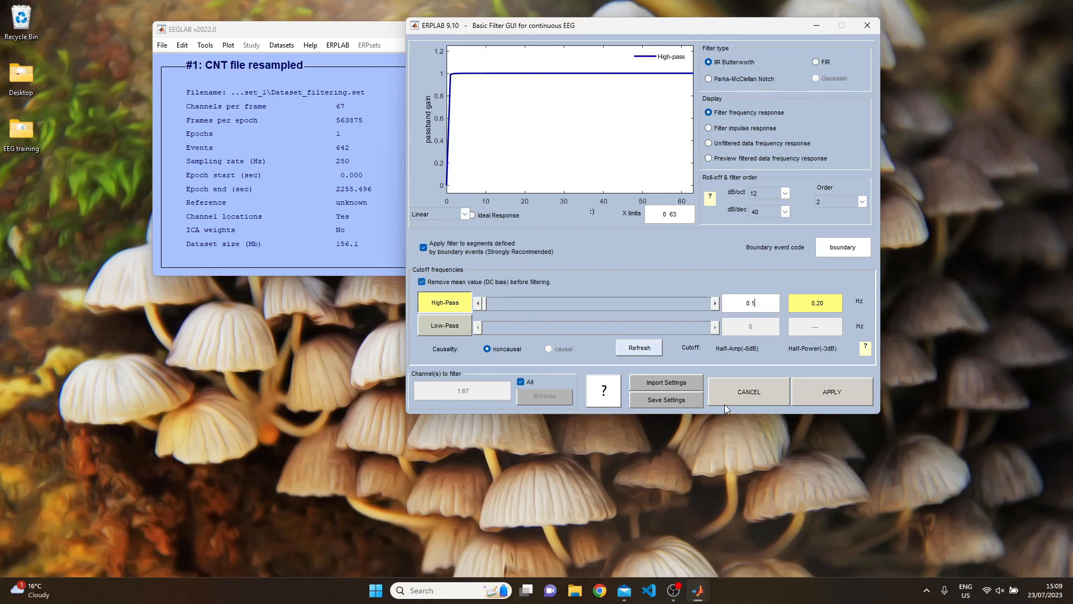
Step: Run the 0.1 Hz high-pass filter and keep the result as new dataset 'CNT file resampled_filt'
click(748, 391)
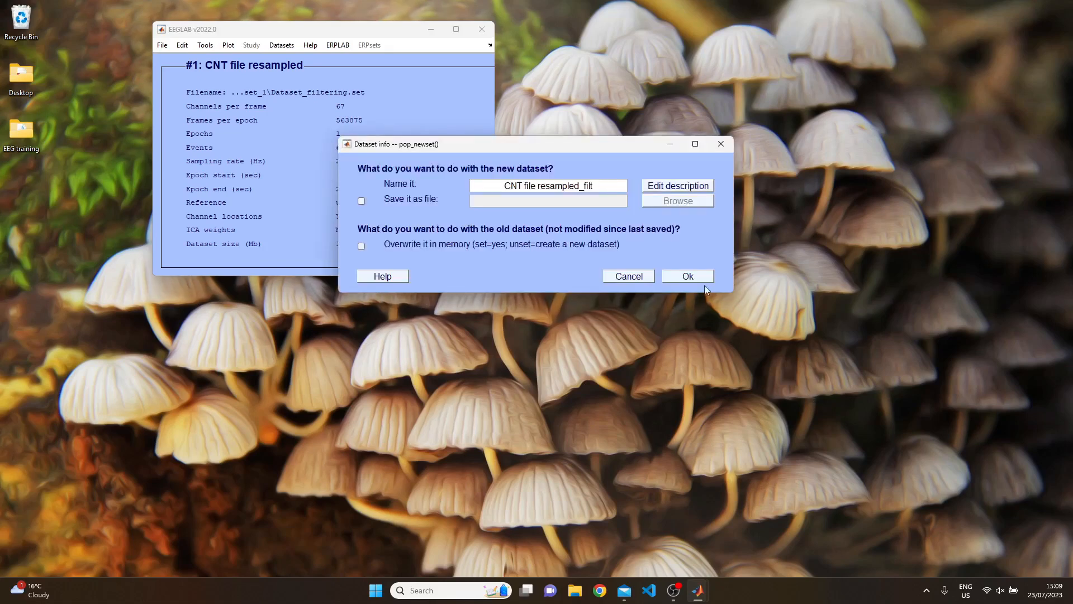
click(688, 276)
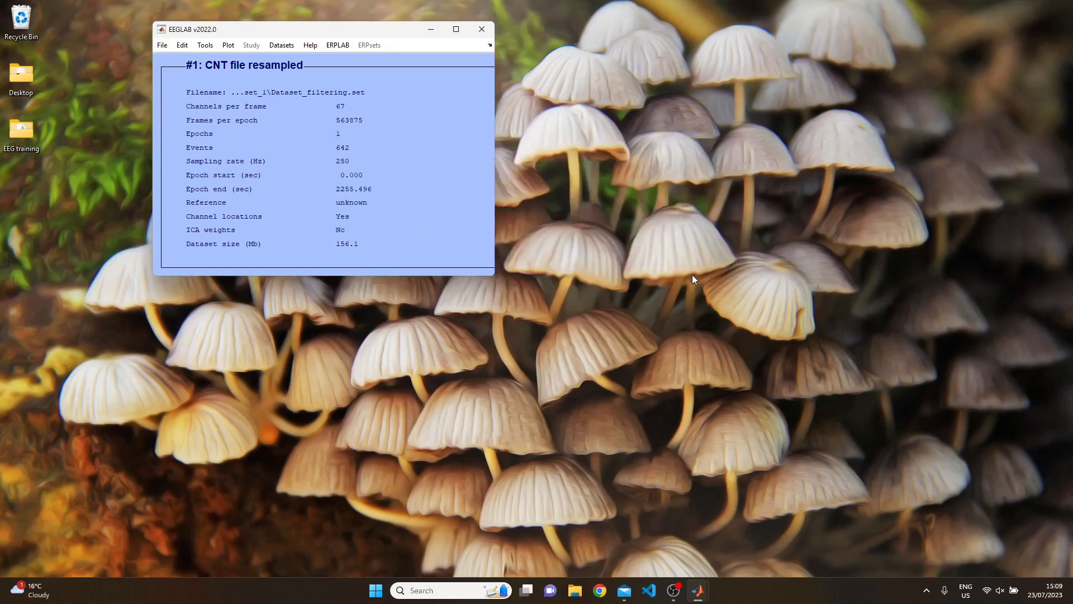